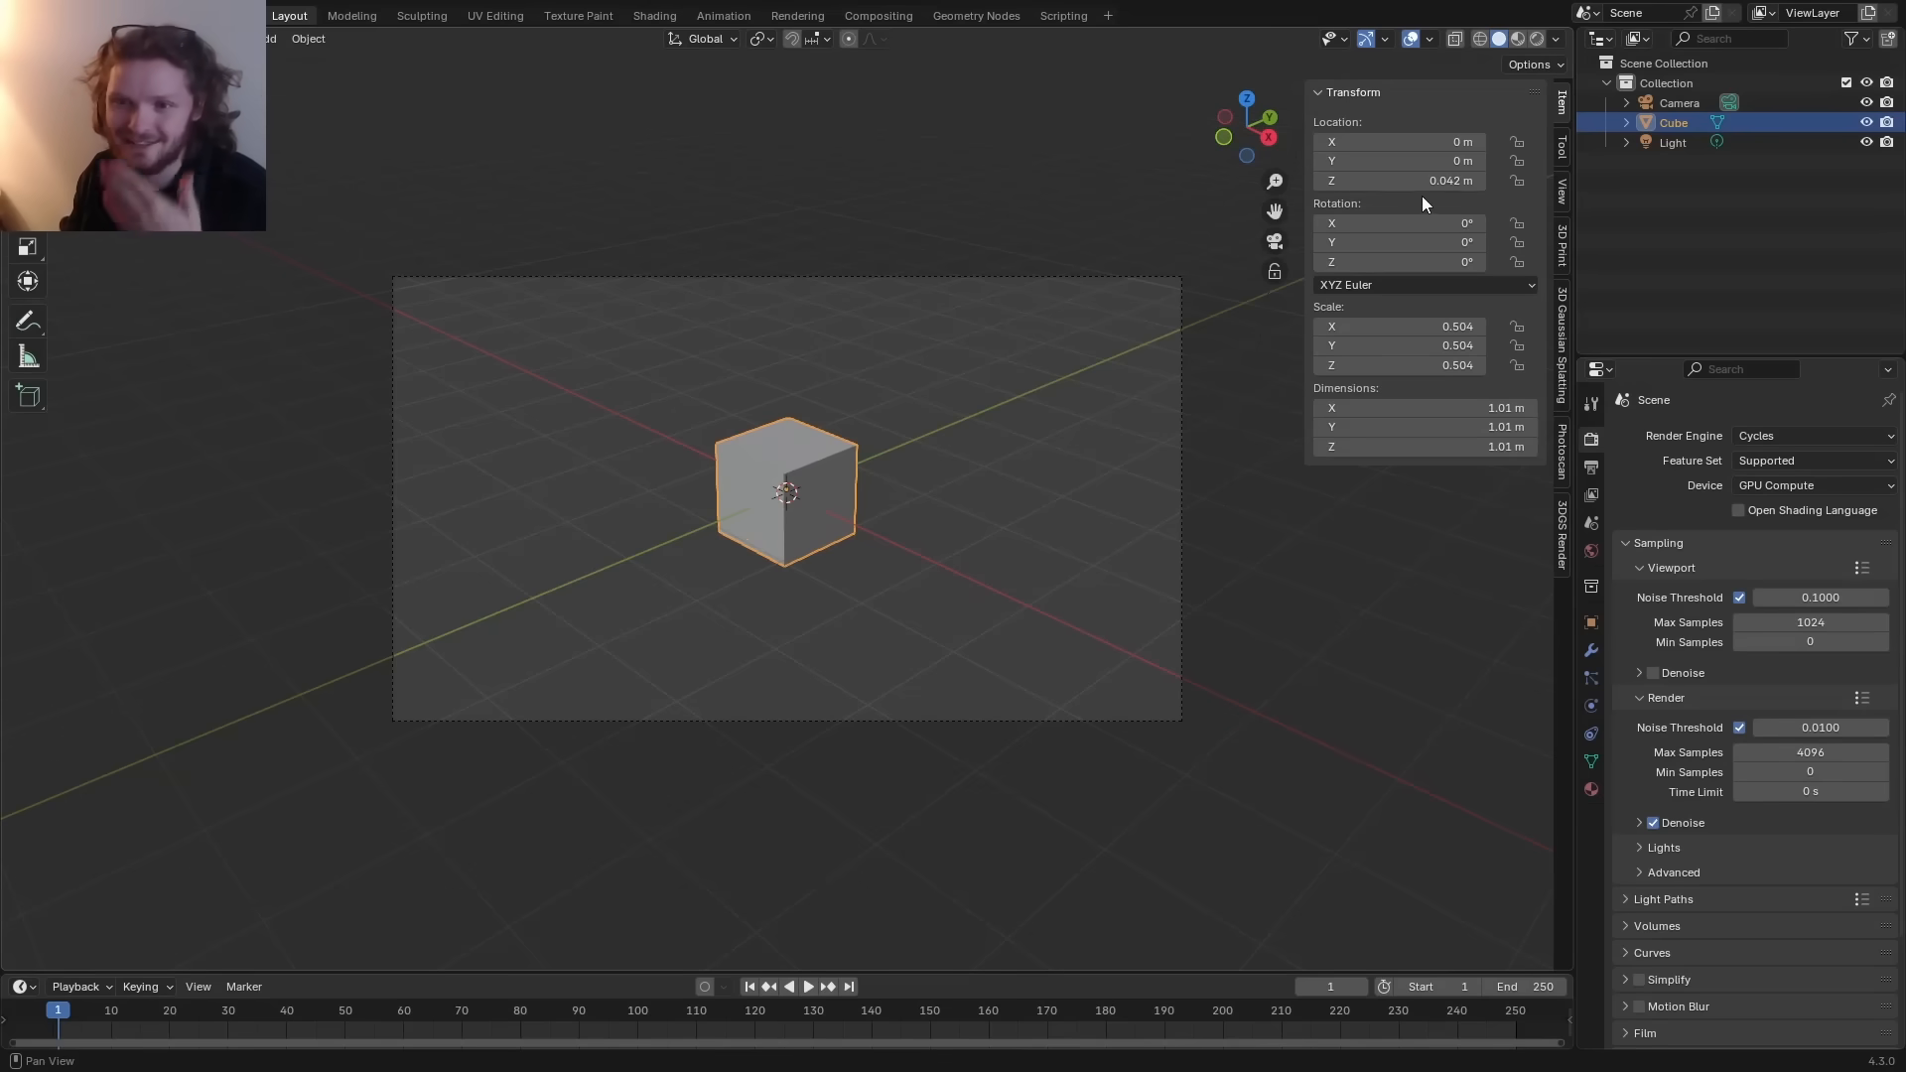
- Drive the cube's Location Z with the expression #sin(frame) and reopen it for editing
{"action": "double_click", "coordinate": [1397, 181]}
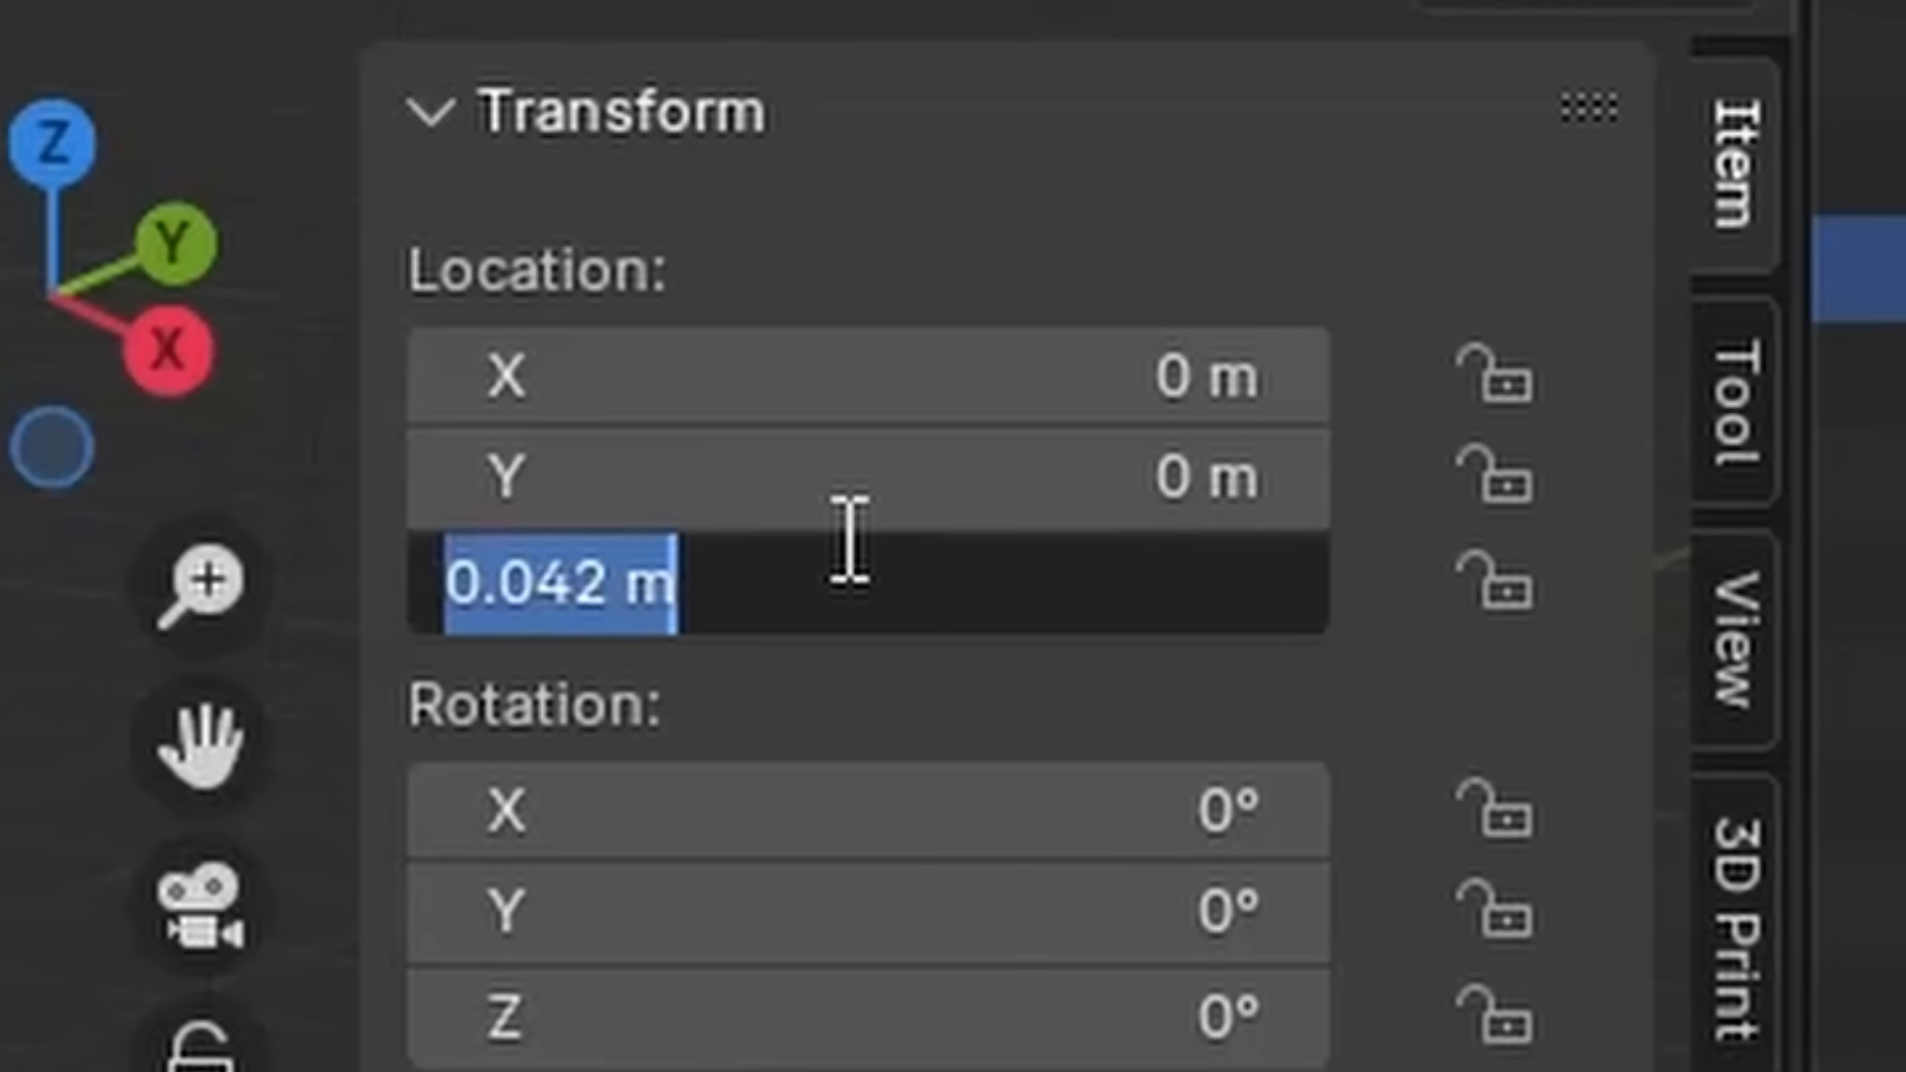
{"action": "type", "text": "#sin("}
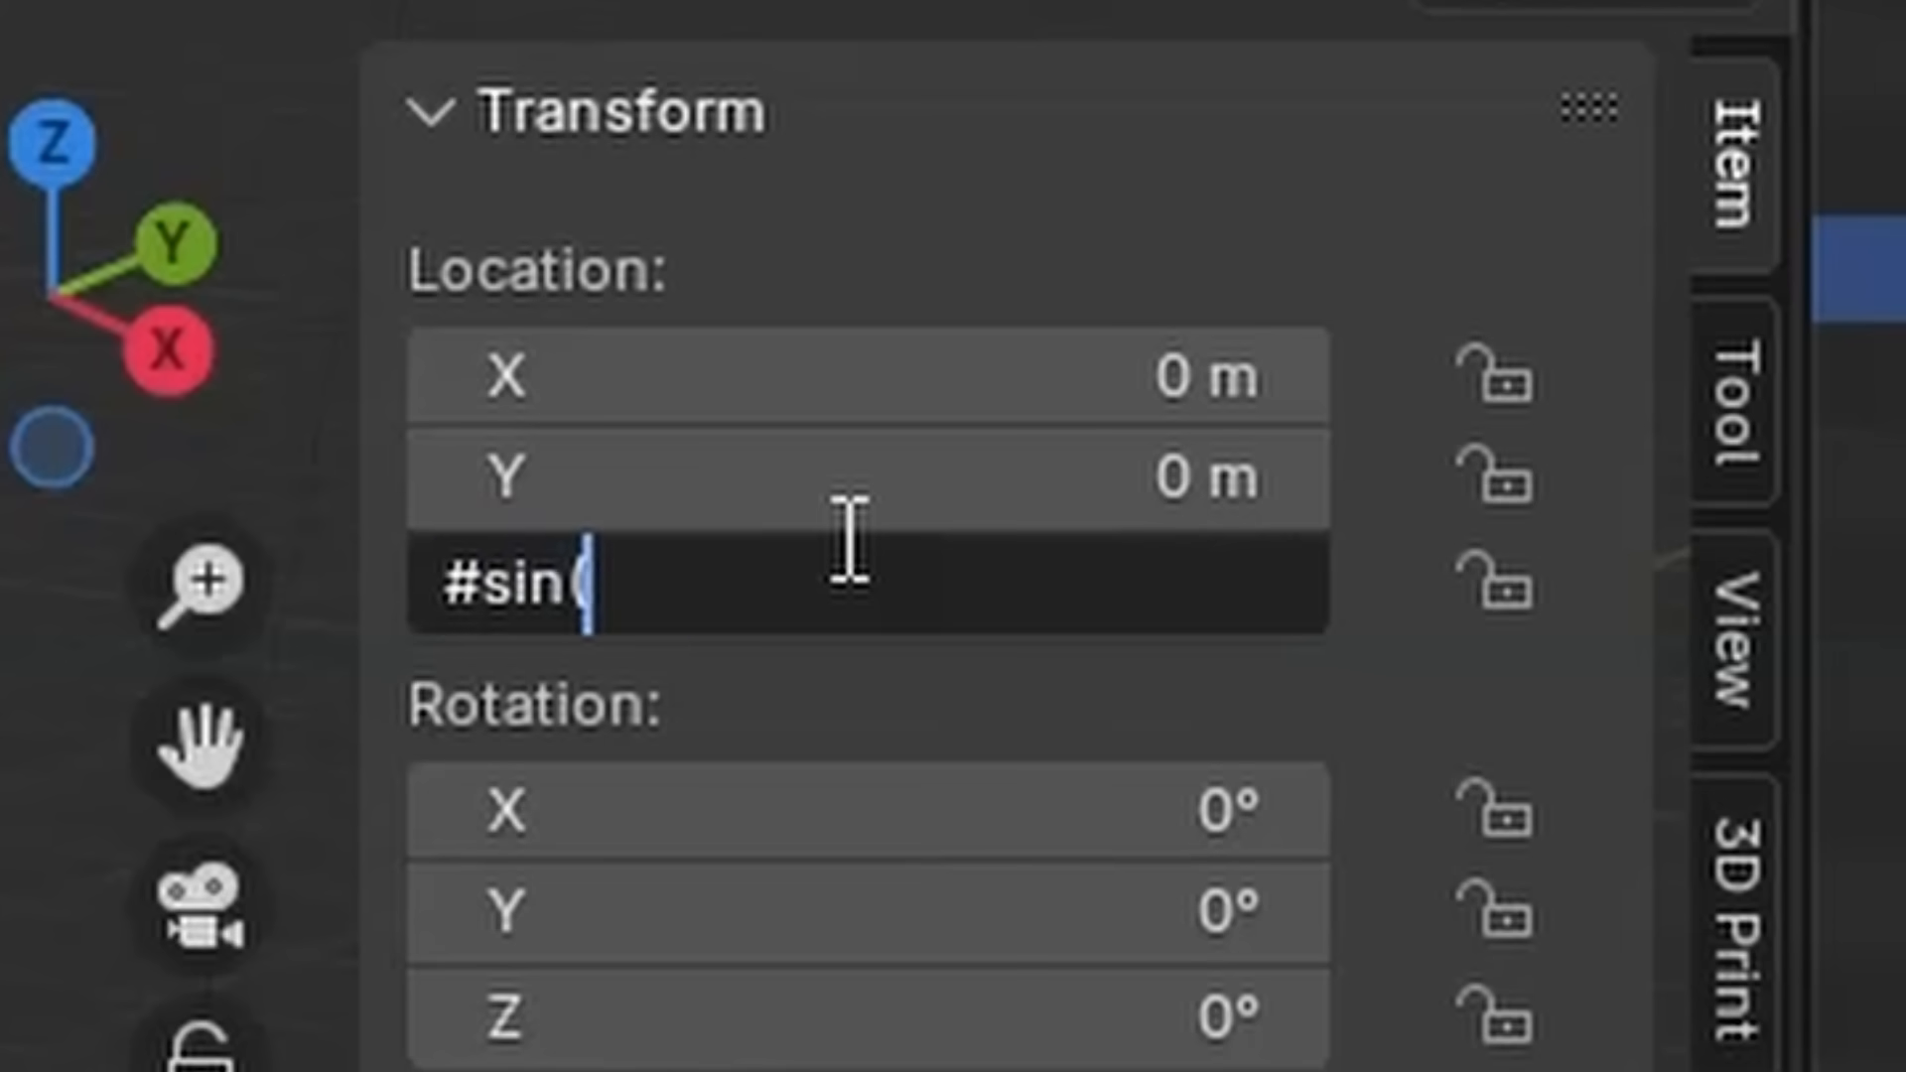
{"action": "type", "text": "frame)"}
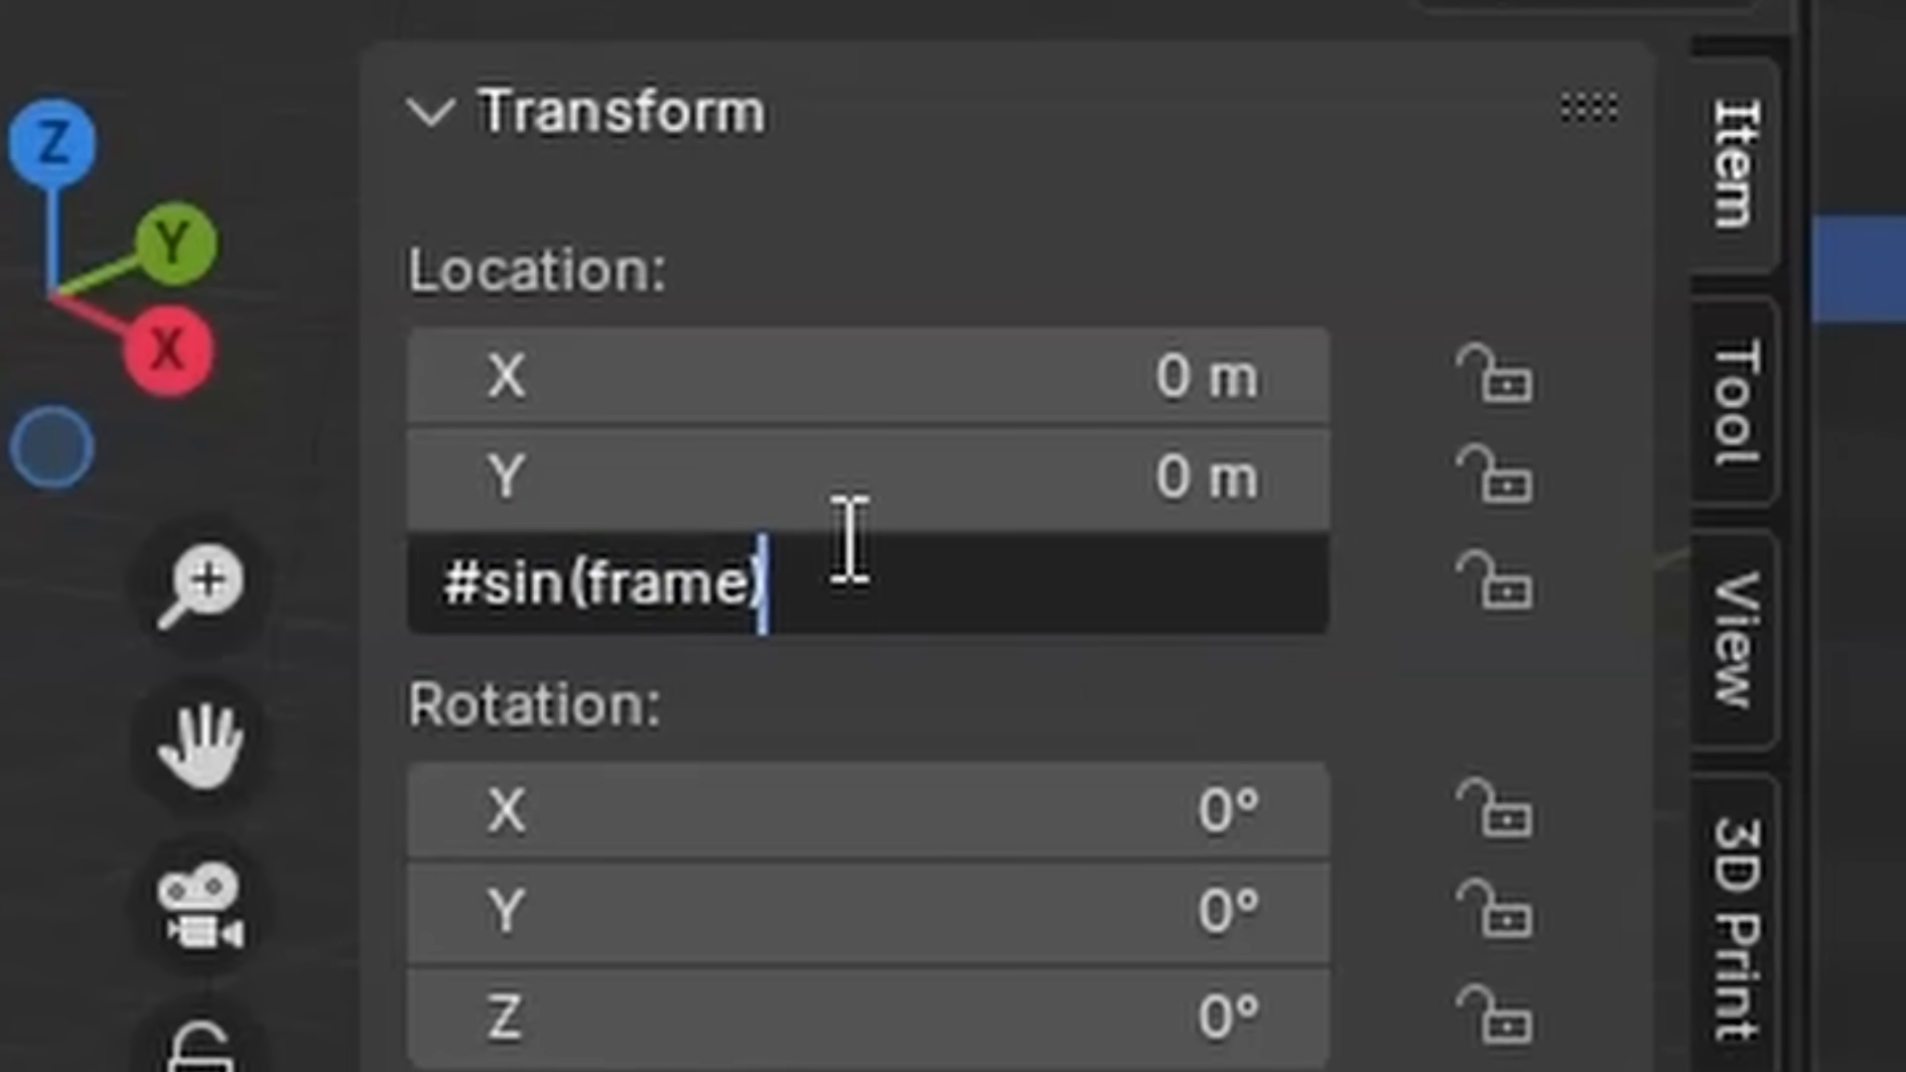
{"action": "key", "text": "Return"}
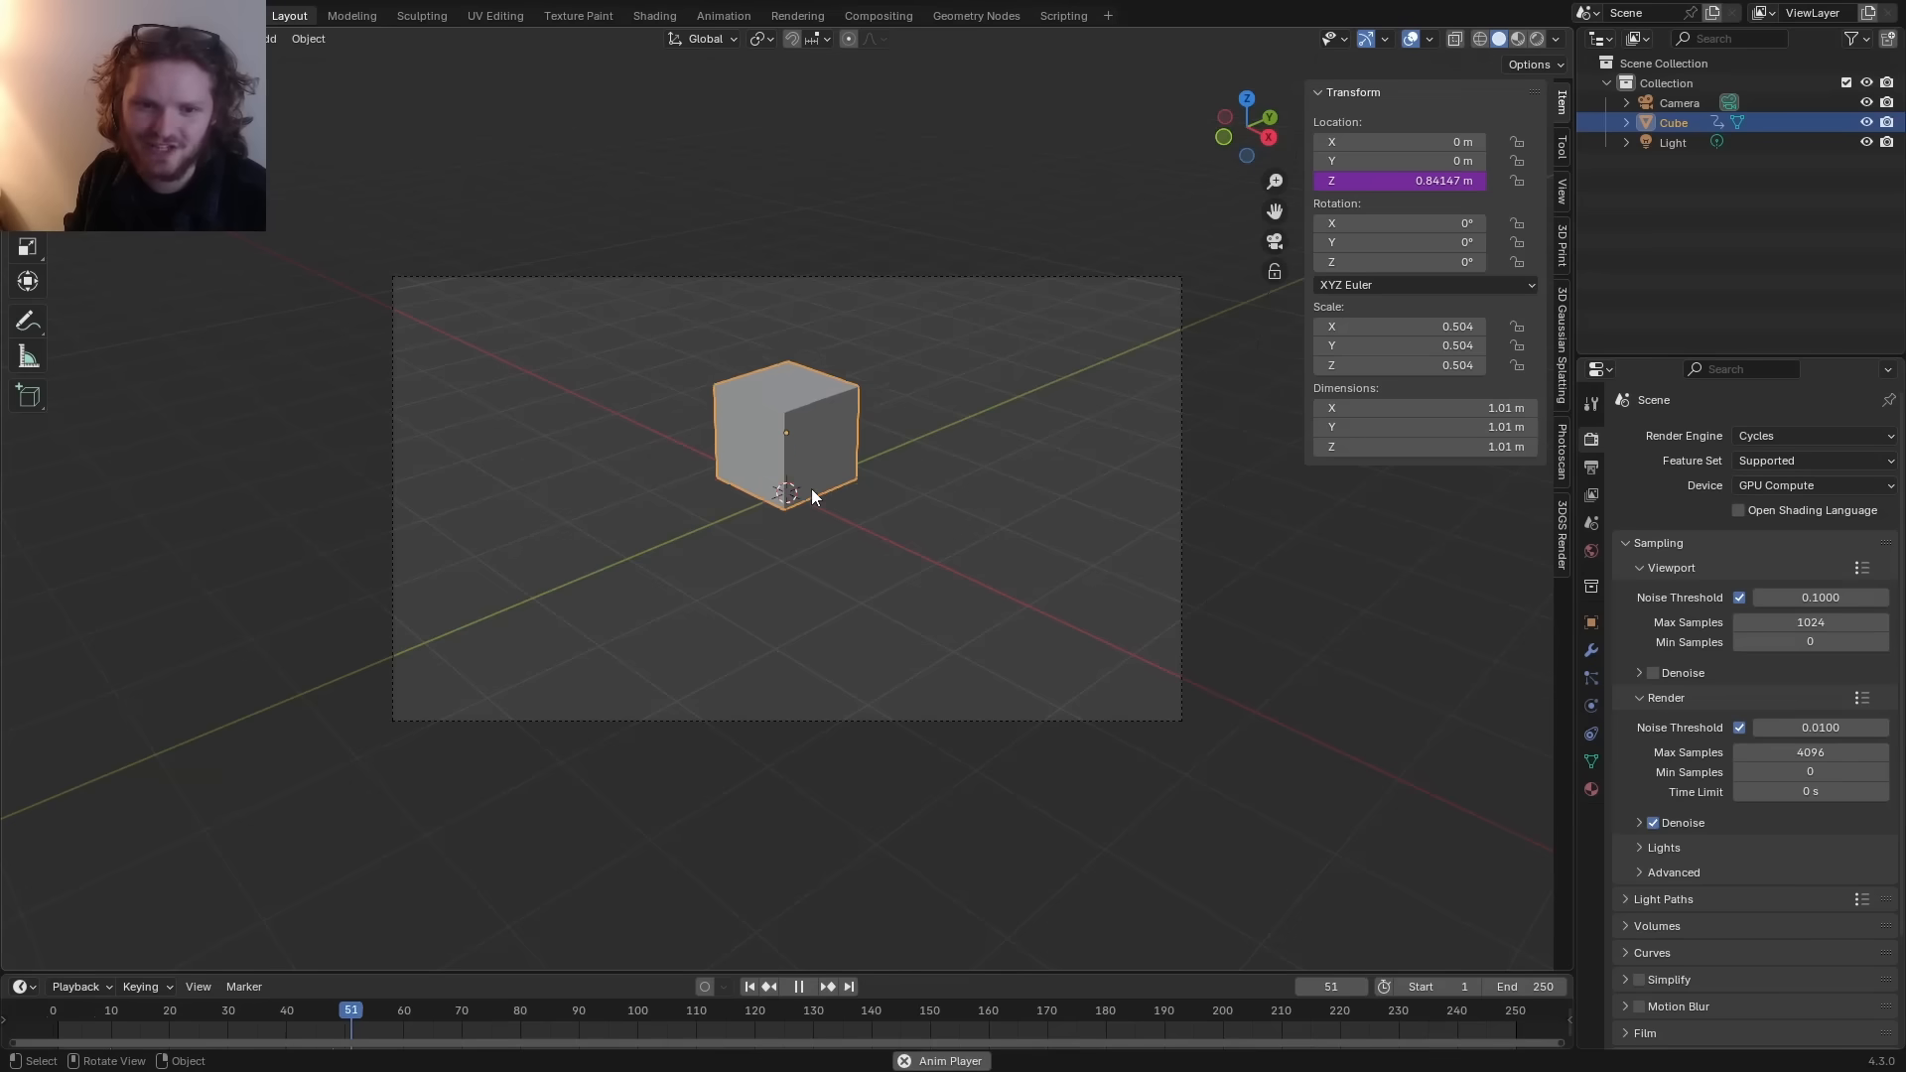
{"action": "type", "text": "sin(frame)"}
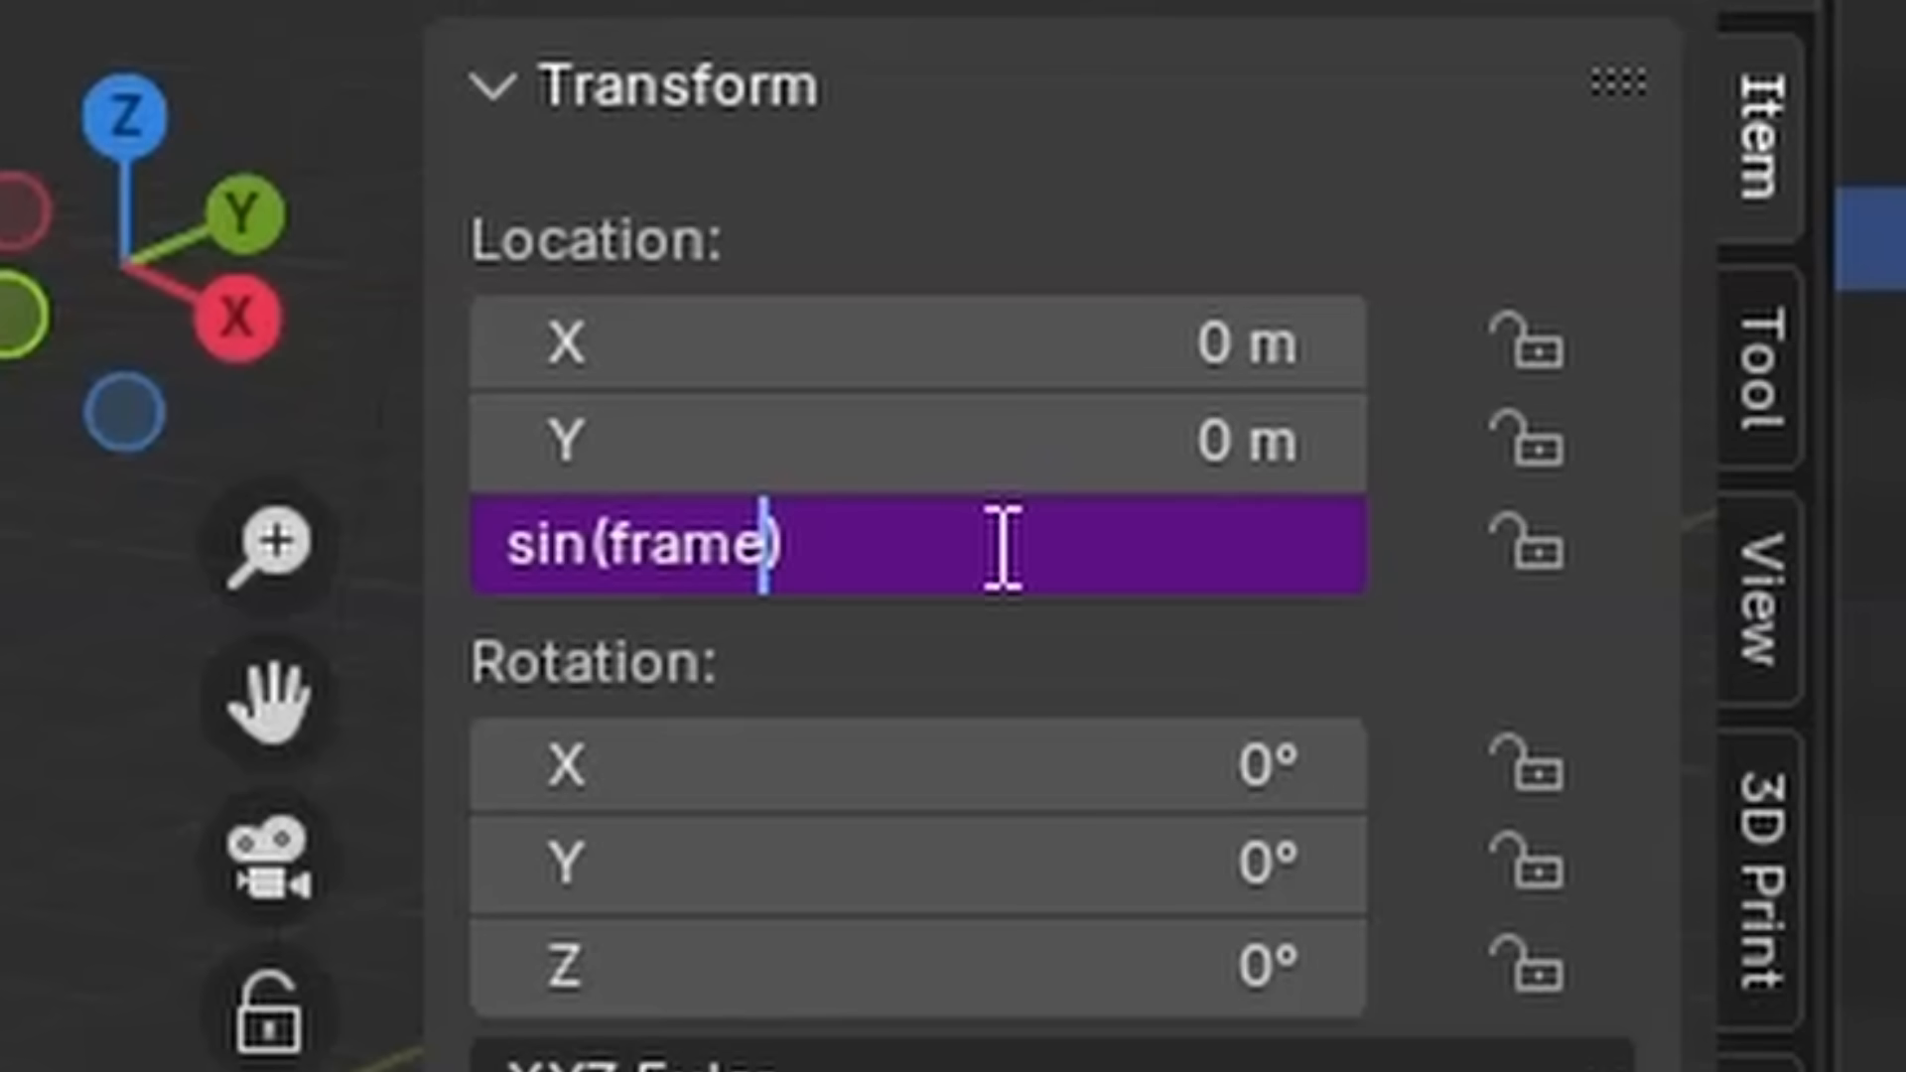